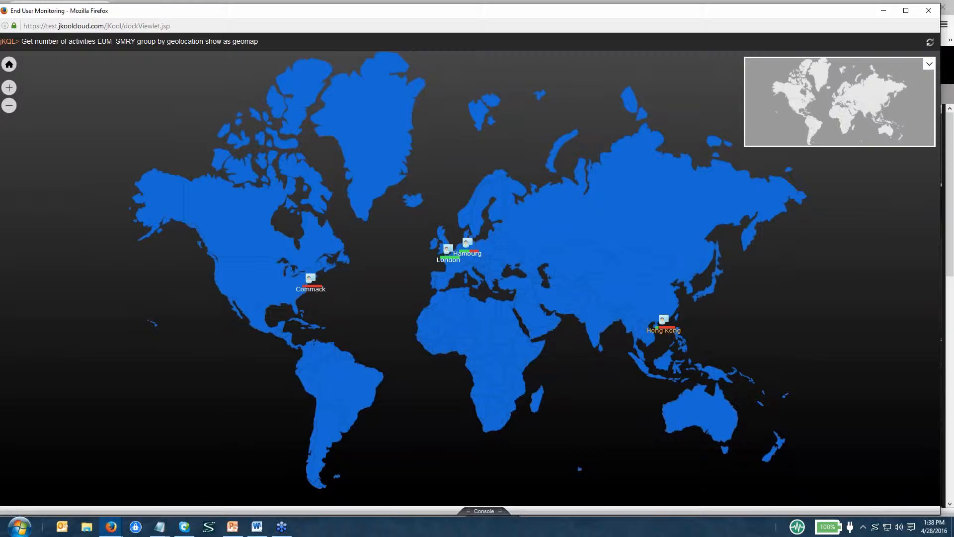
Step: Open Hong Kong's geomap details and expand its End user monitoring response times
click(663, 321)
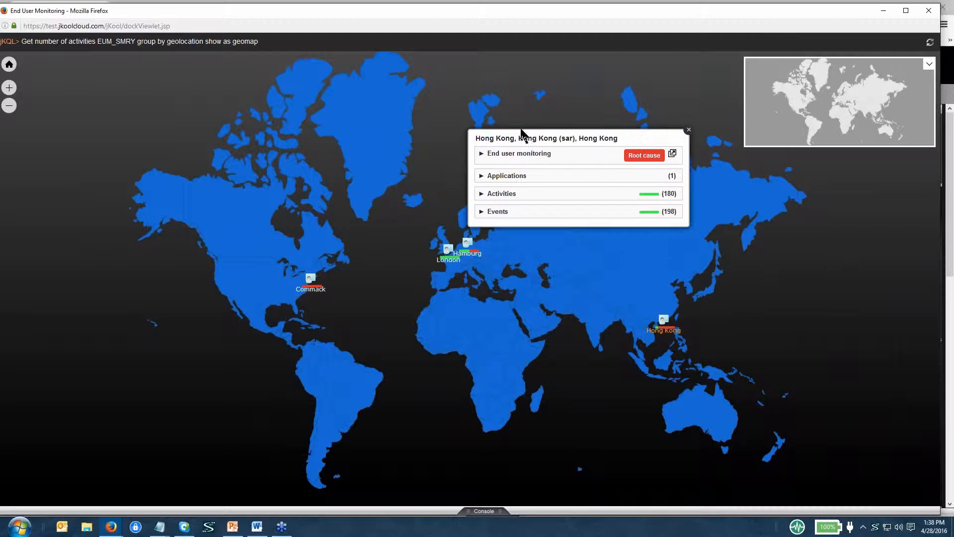
click(481, 154)
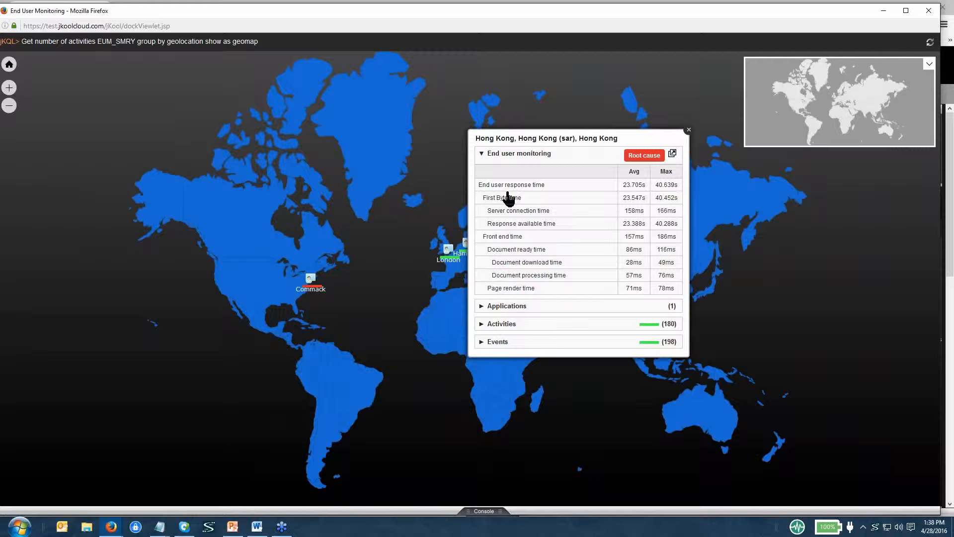
mouse_move(511, 207)
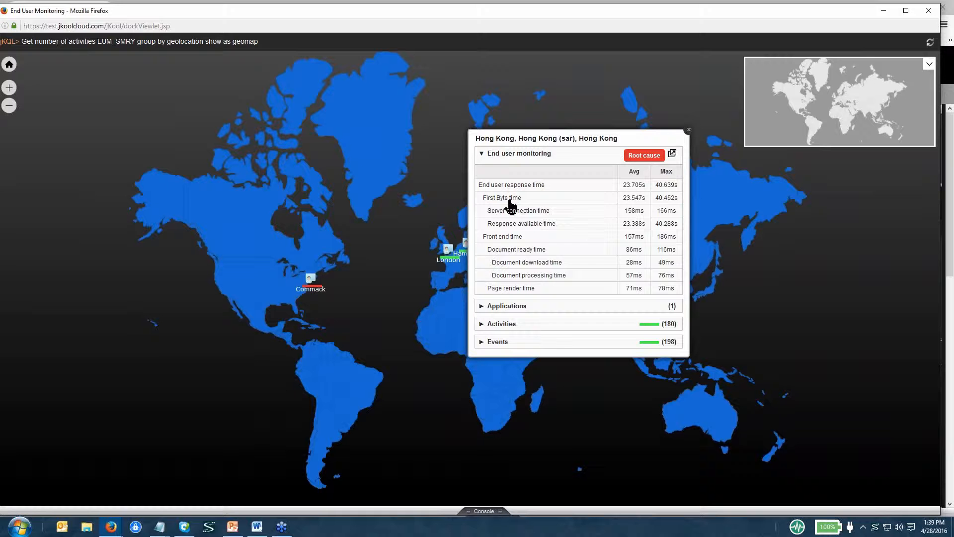
mouse_move(542, 216)
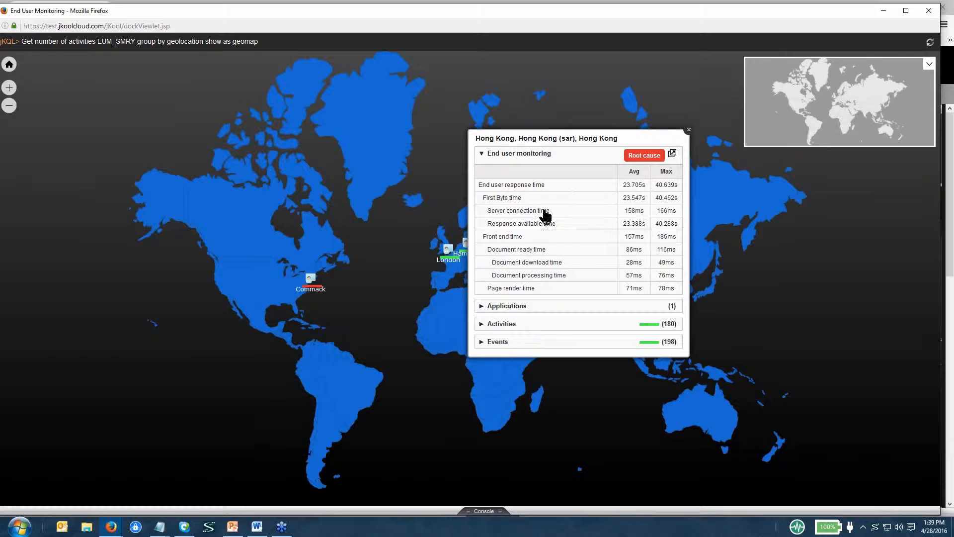
mouse_move(553, 262)
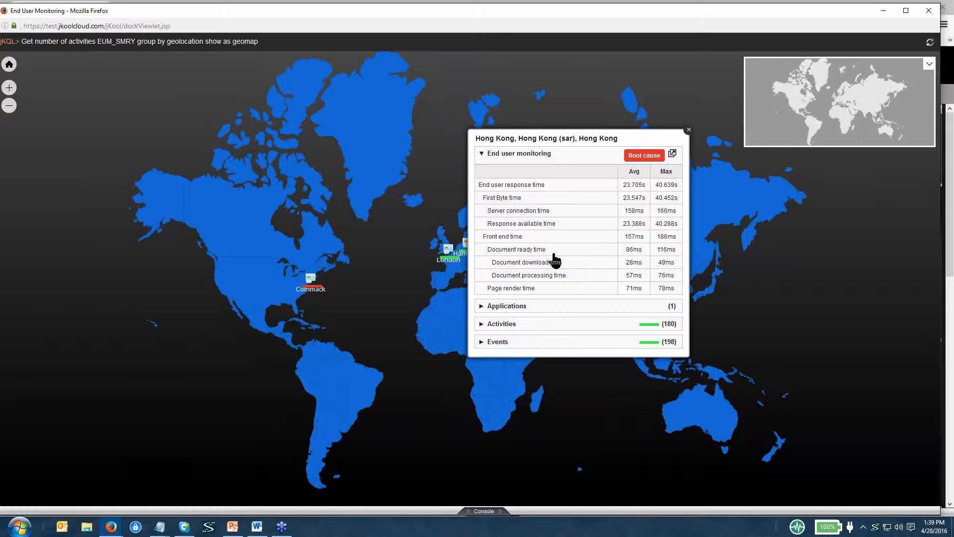
mouse_move(583, 257)
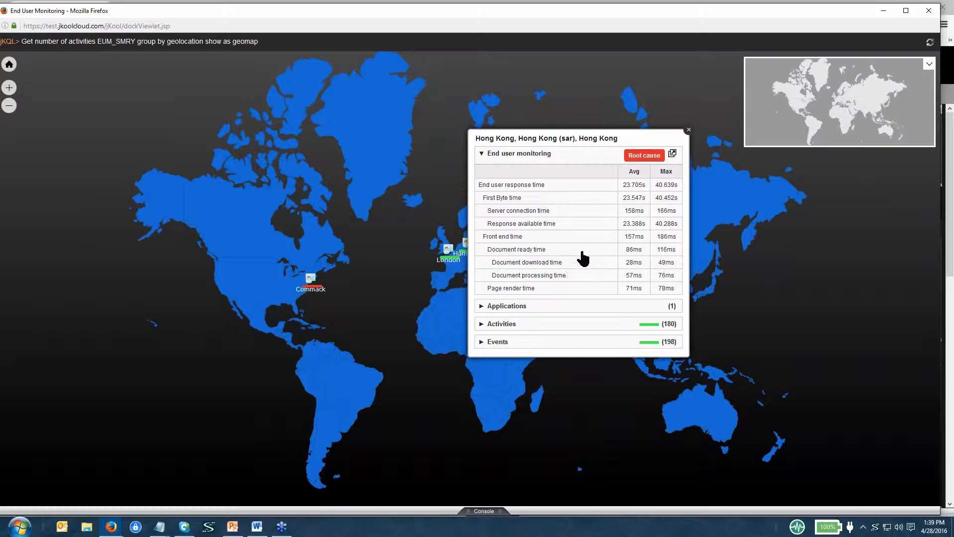
mouse_move(566, 296)
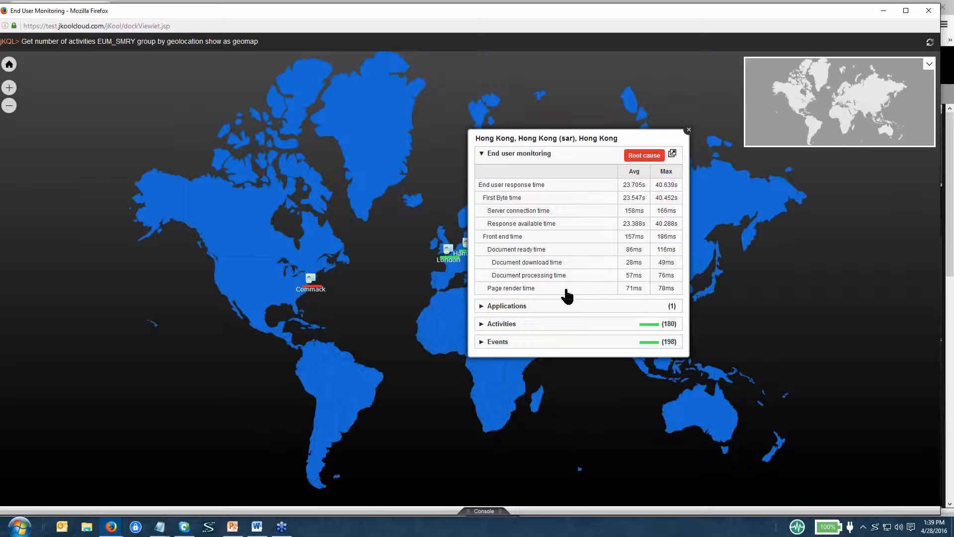
mouse_move(484, 313)
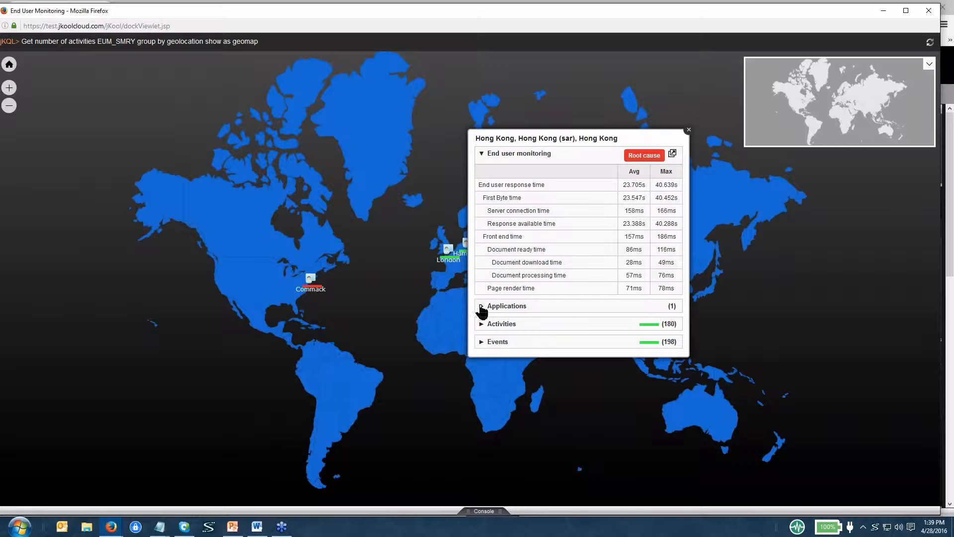
Step: Expand Hong Kong's Applications list and open WebClient's downstream topology
click(482, 305)
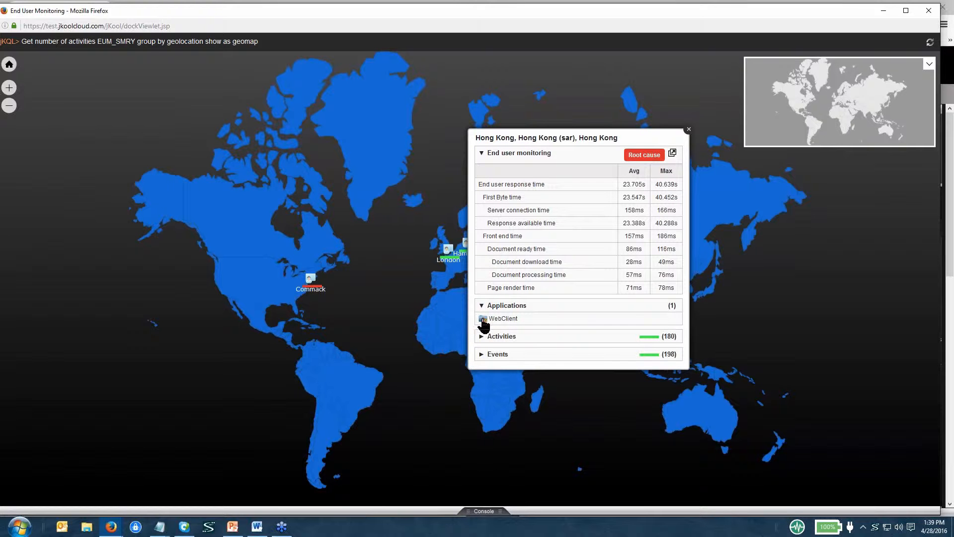
click(503, 318)
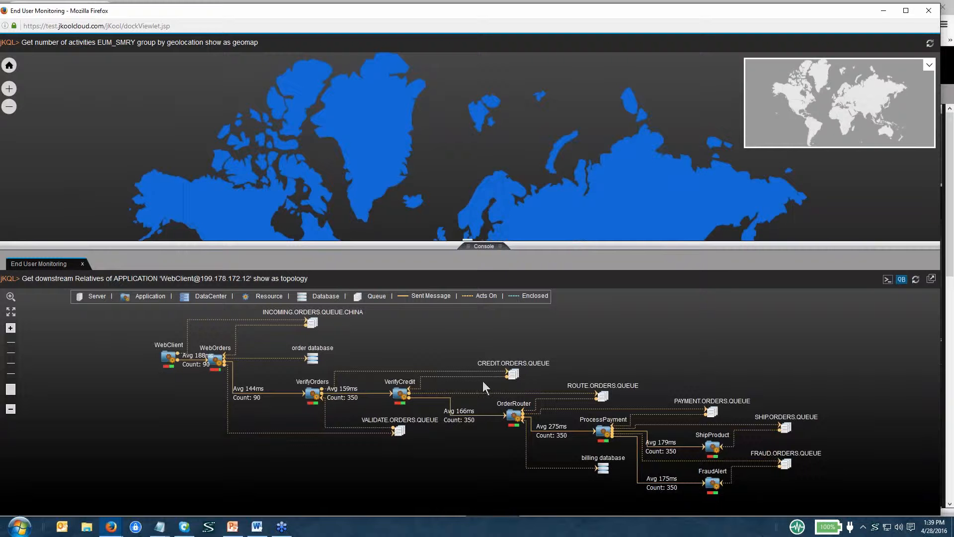
mouse_move(221, 370)
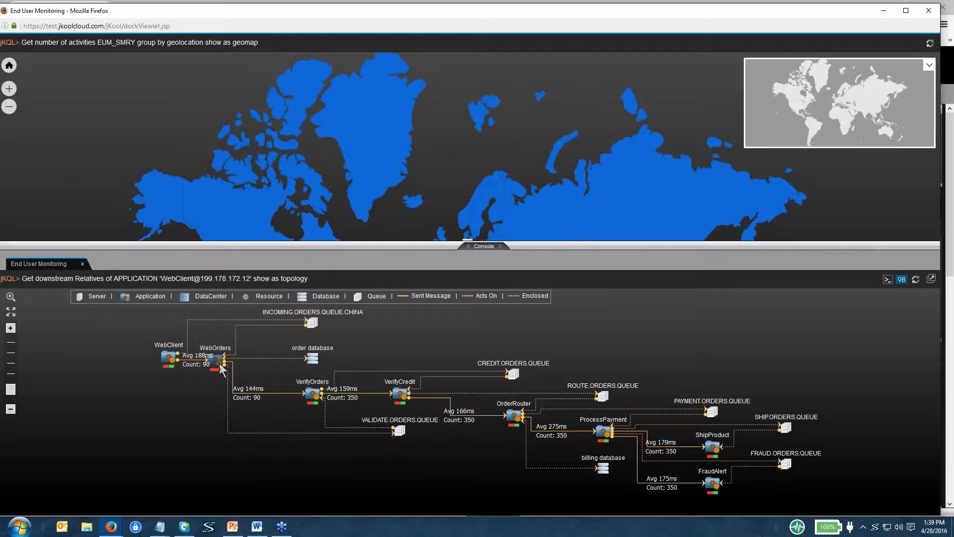
mouse_move(491, 277)
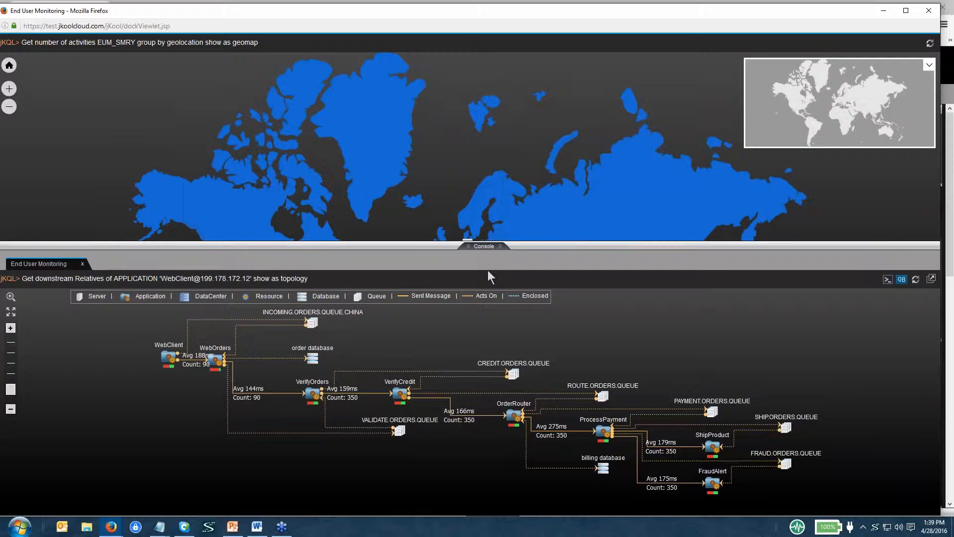
Step: Close the WebClient topology and re-expand Hong Kong's End user monitoring breakdown
click(483, 246)
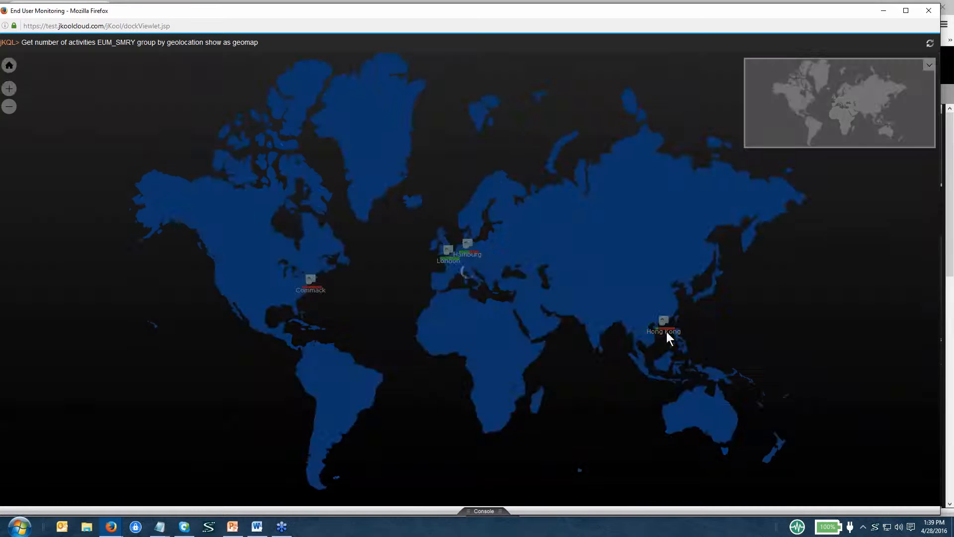
click(663, 321)
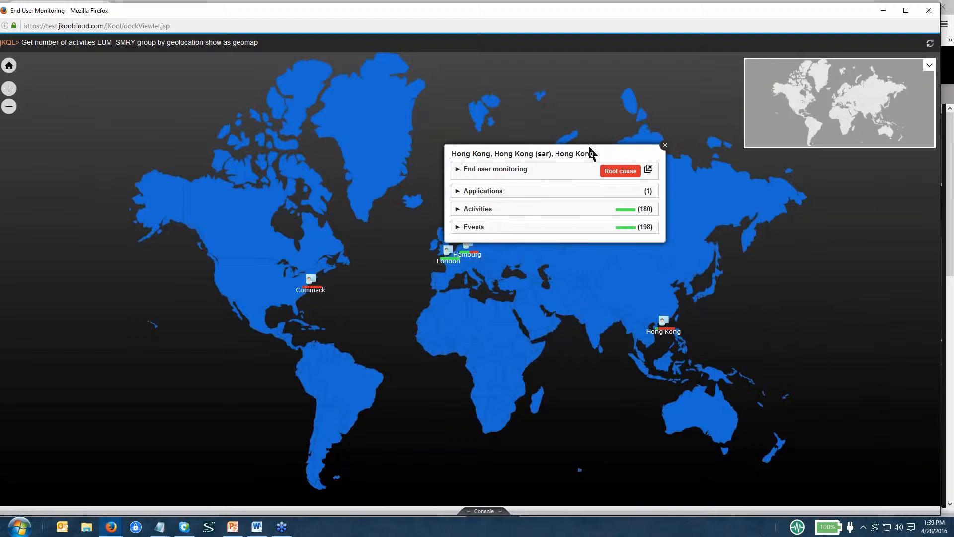
click(458, 169)
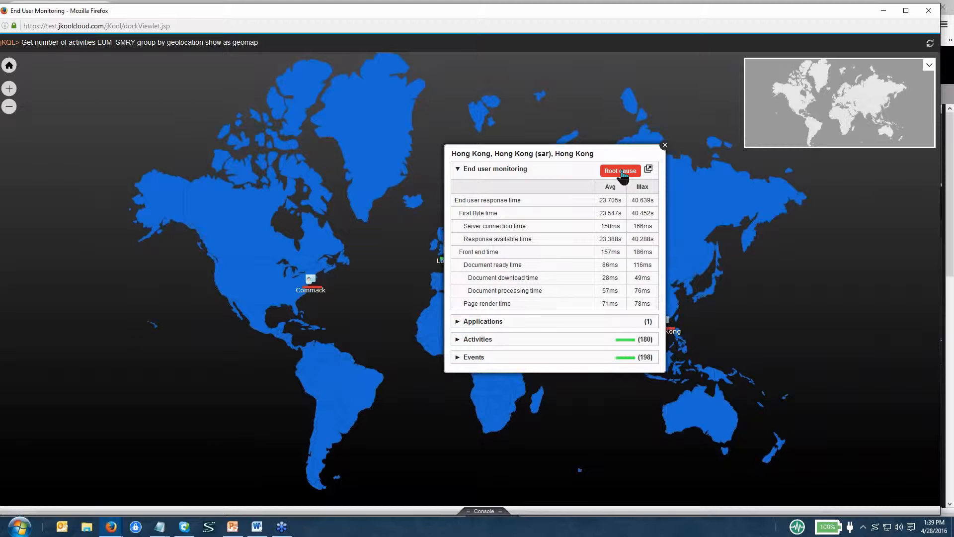
Step: Open the Hong Kong root cause table showing ProcessPayment at 37.691s
click(620, 172)
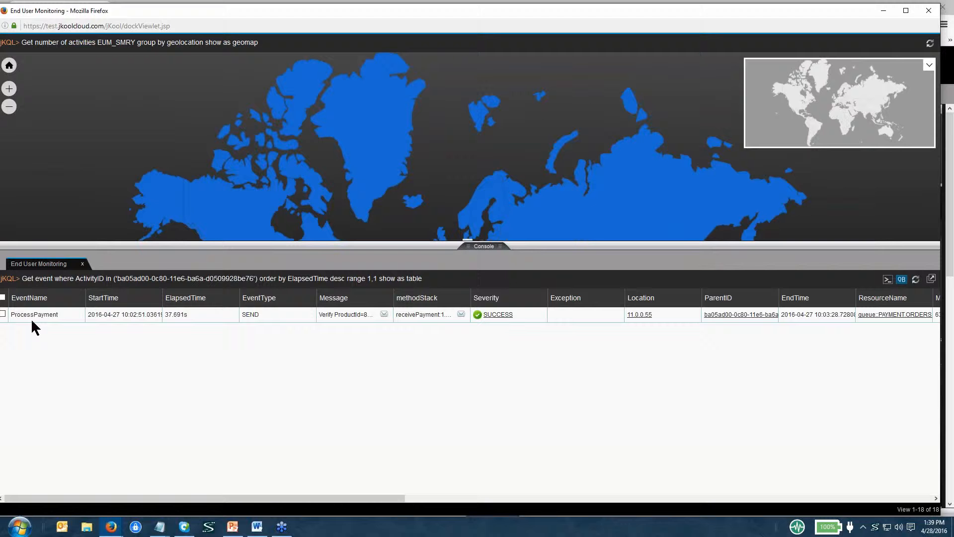
mouse_move(35, 314)
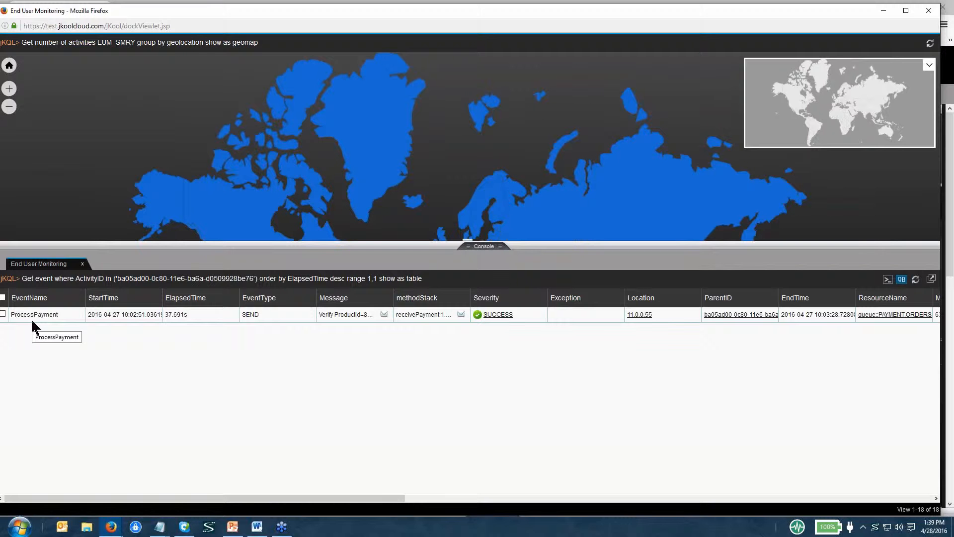
mouse_move(173, 320)
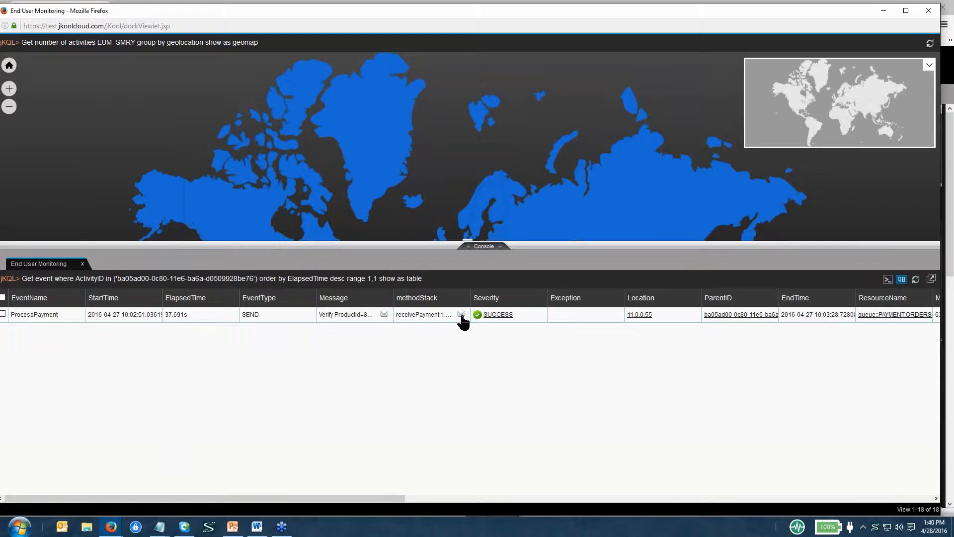
Step: View ProcessPayment's method stack timings (processPayment 15.076s), then dismiss them
click(461, 314)
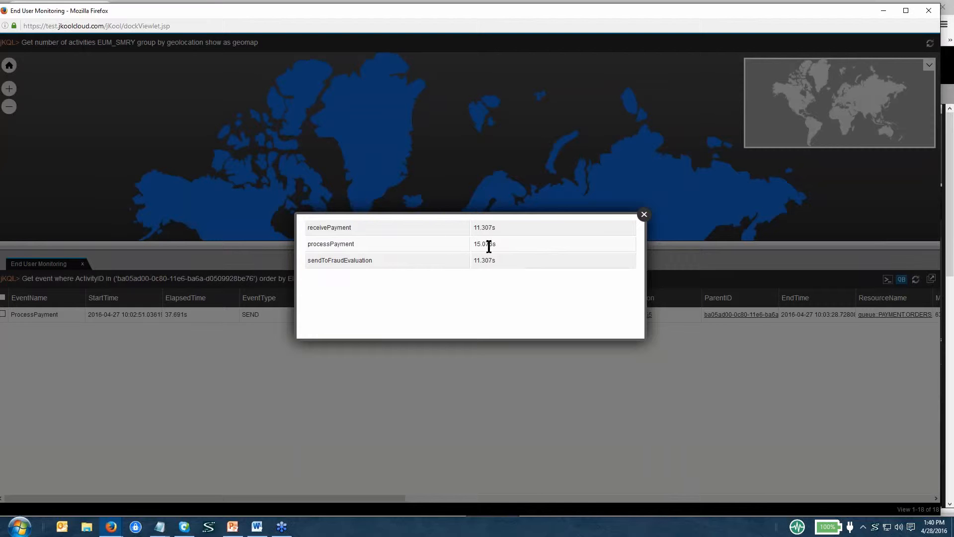
mouse_move(644, 223)
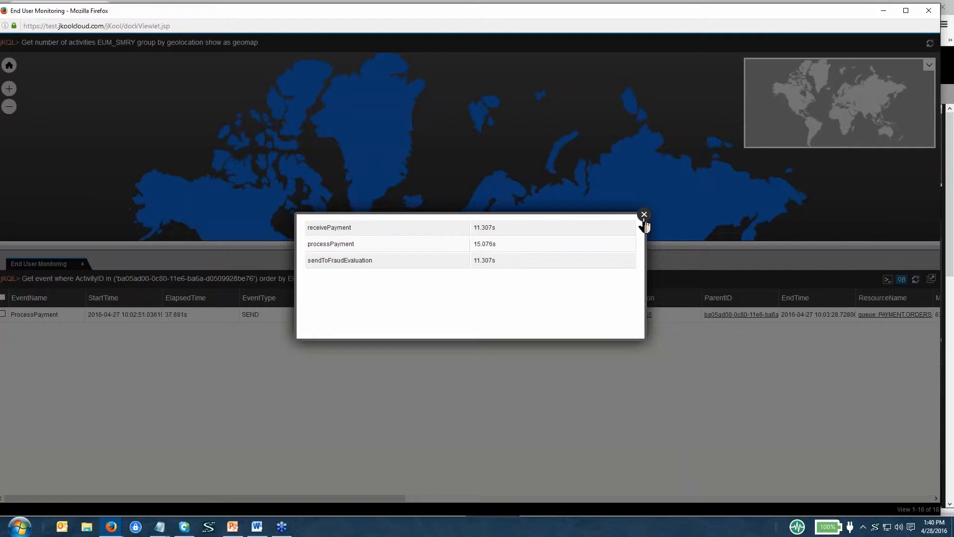
click(644, 215)
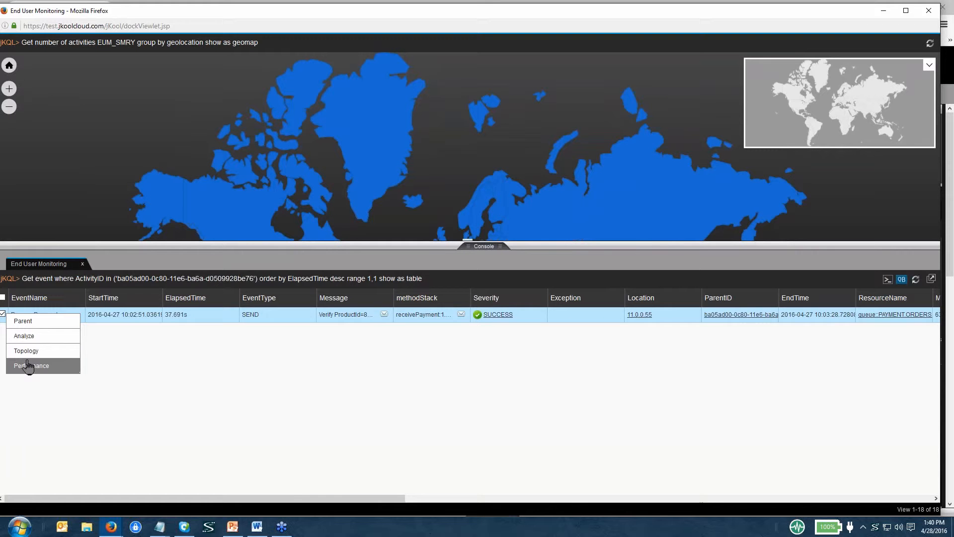
Step: Open the routing server's Performance snapshots in a new Viewlet 1 tab
click(31, 366)
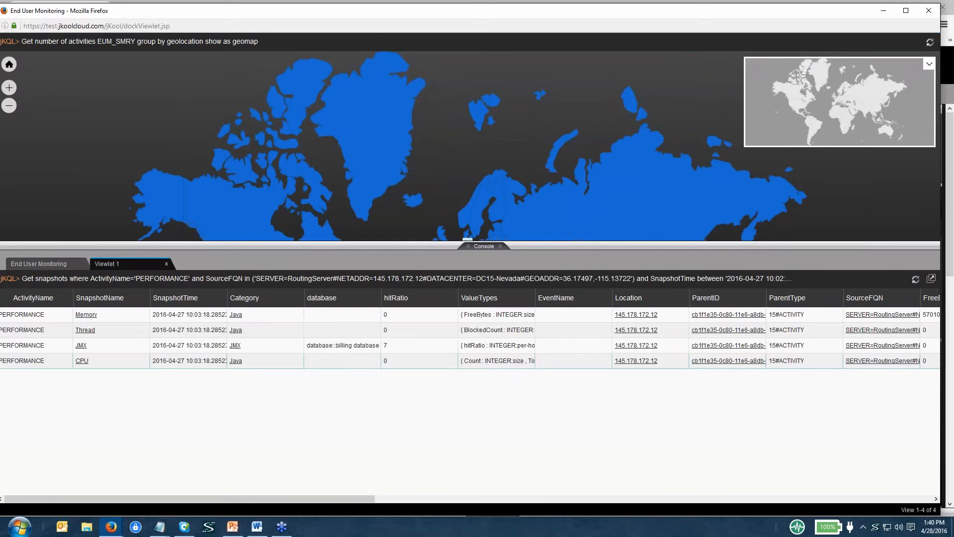
mouse_move(103, 316)
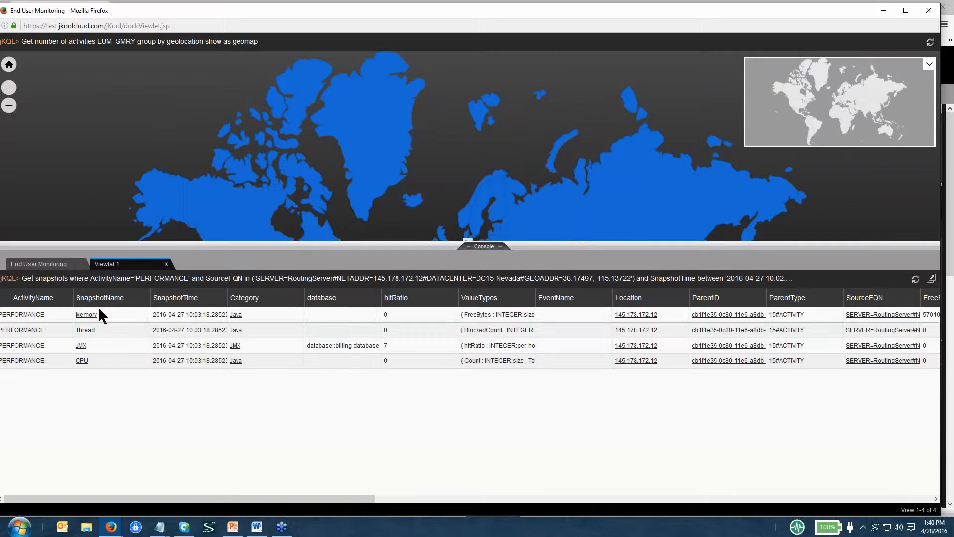
mouse_move(244, 341)
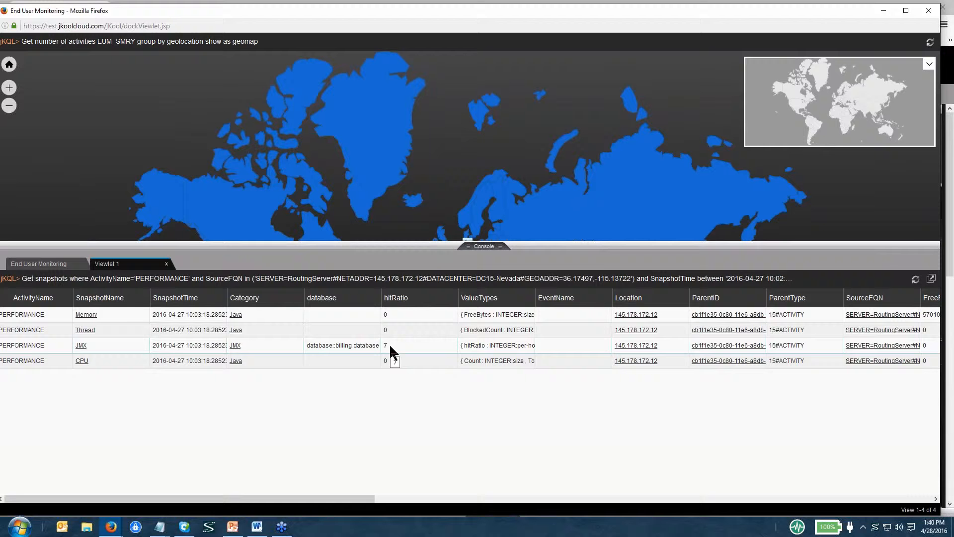
mouse_move(481, 345)
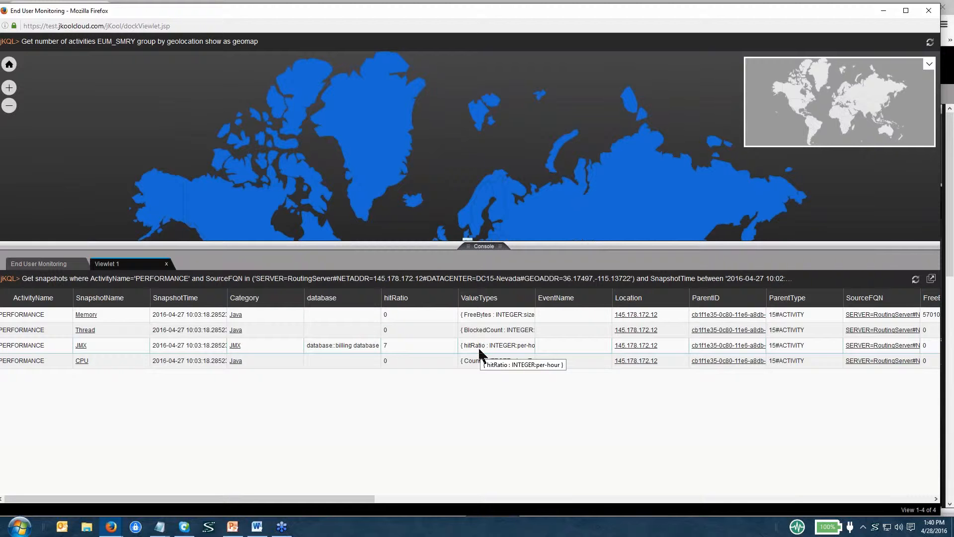
mouse_move(389, 353)
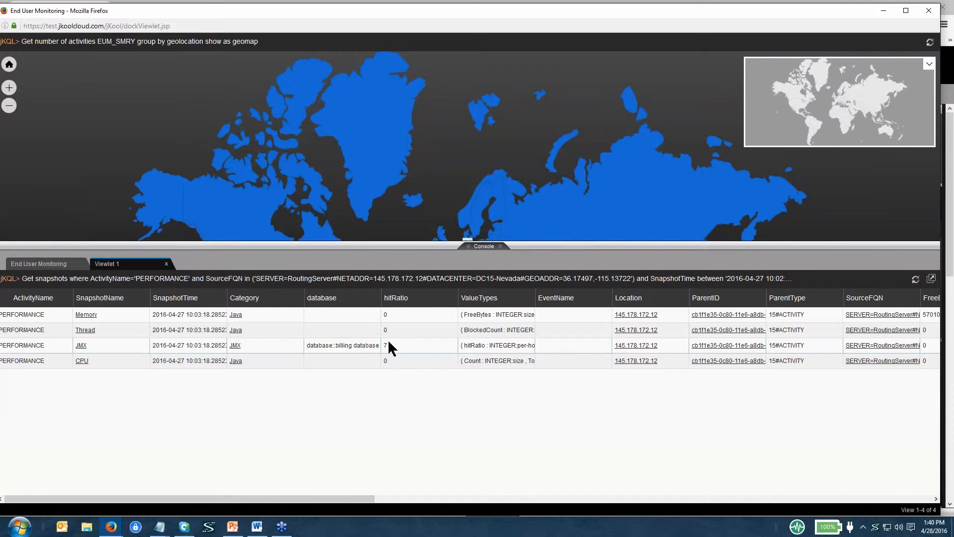
mouse_move(388, 353)
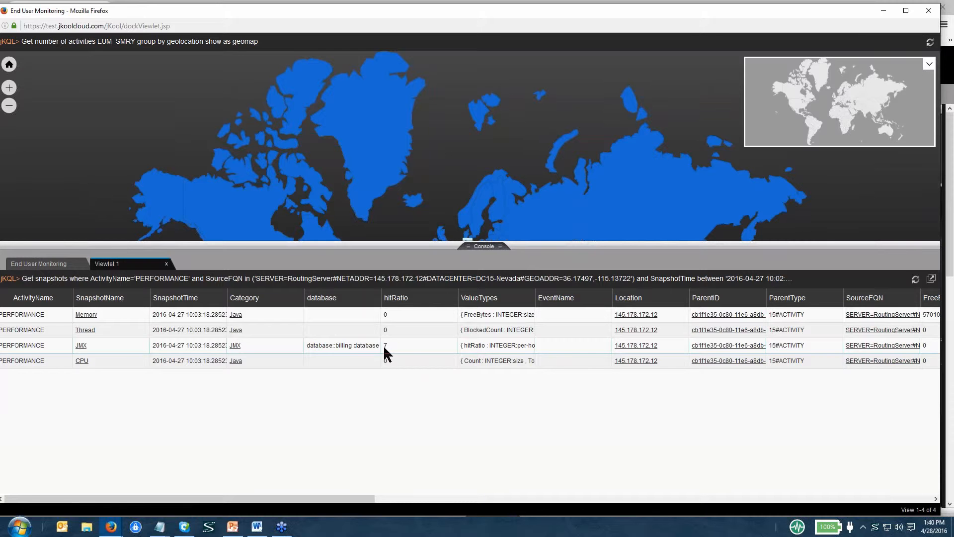
mouse_move(390, 350)
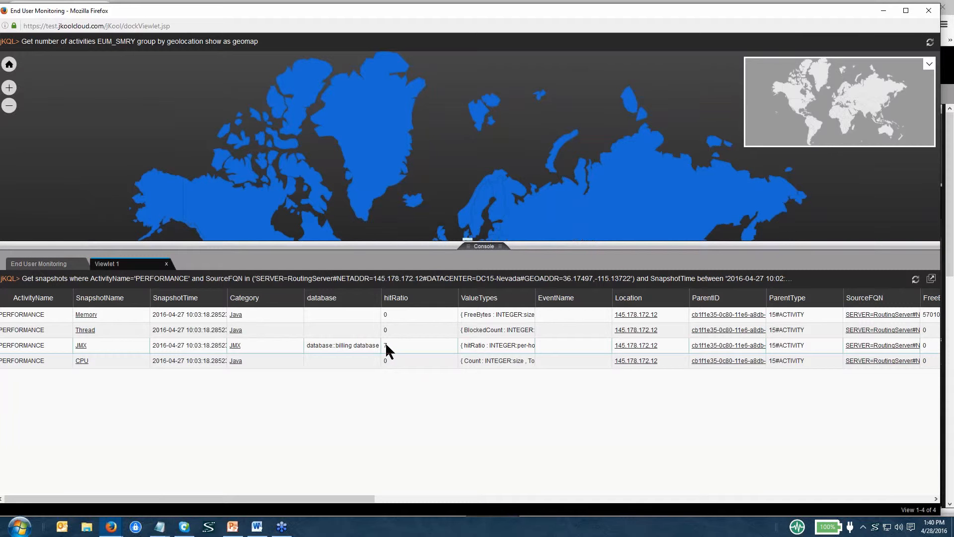